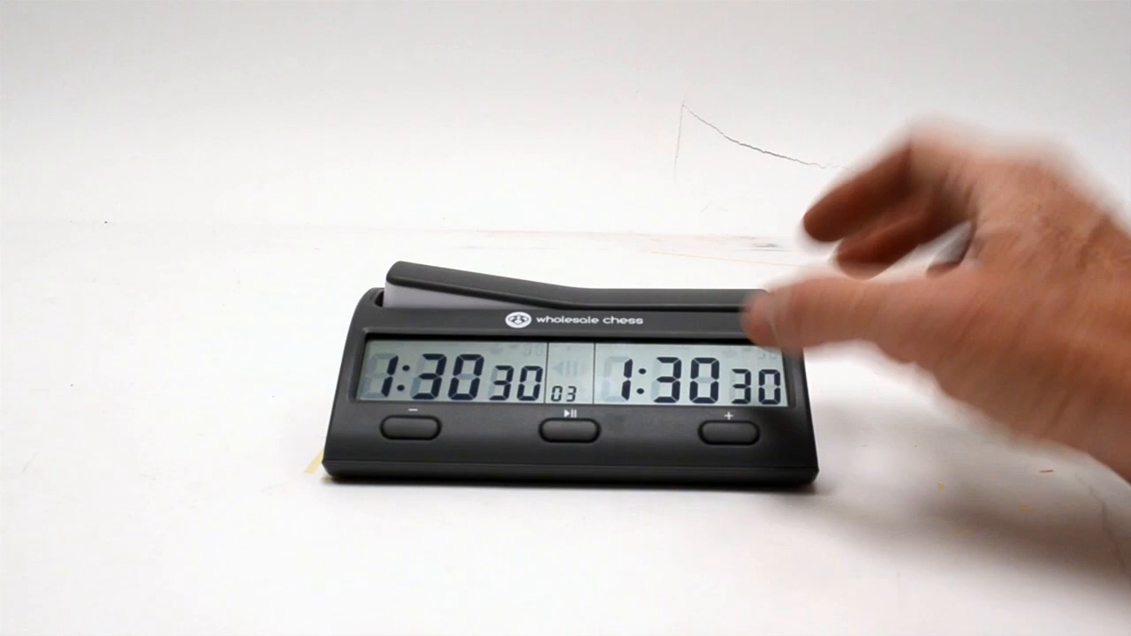
pyautogui.click(731, 430)
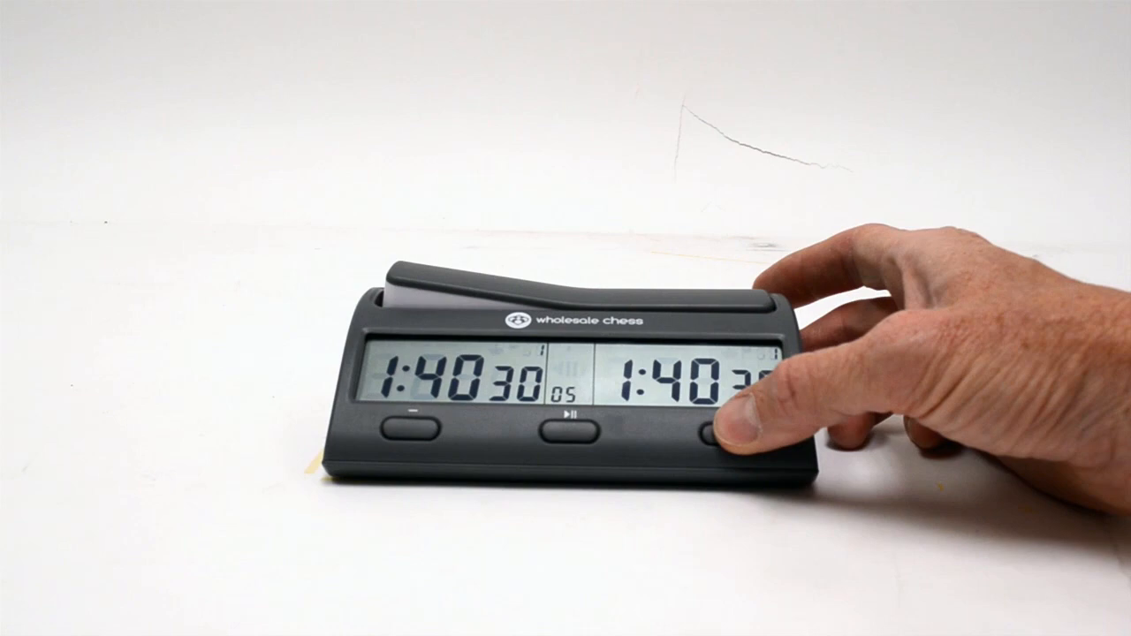
pyautogui.click(725, 427)
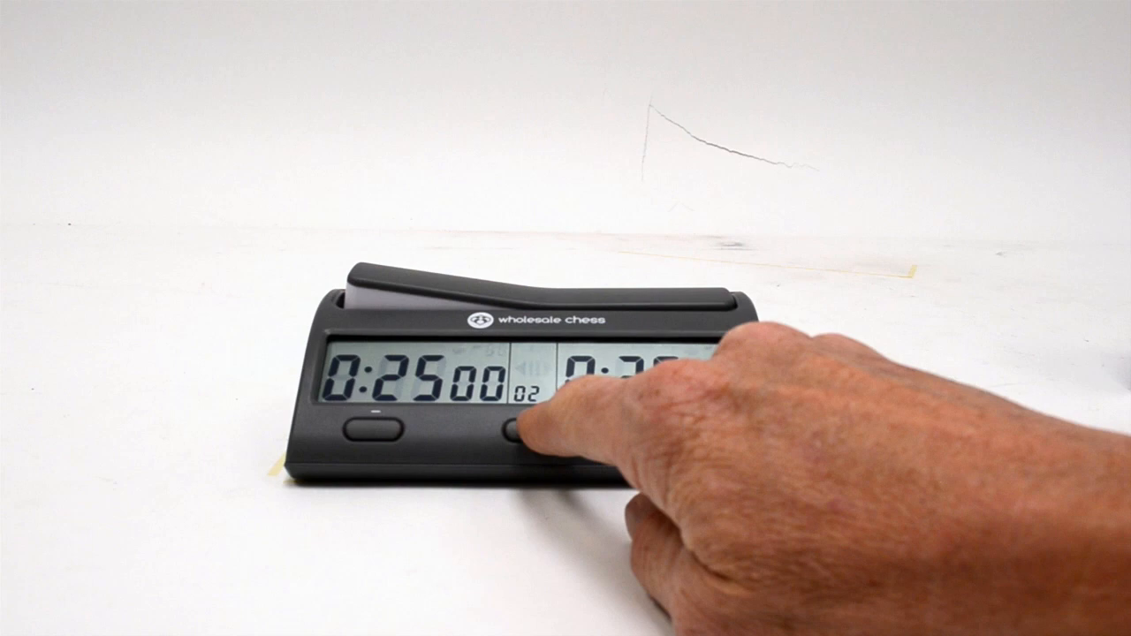
pyautogui.click(531, 433)
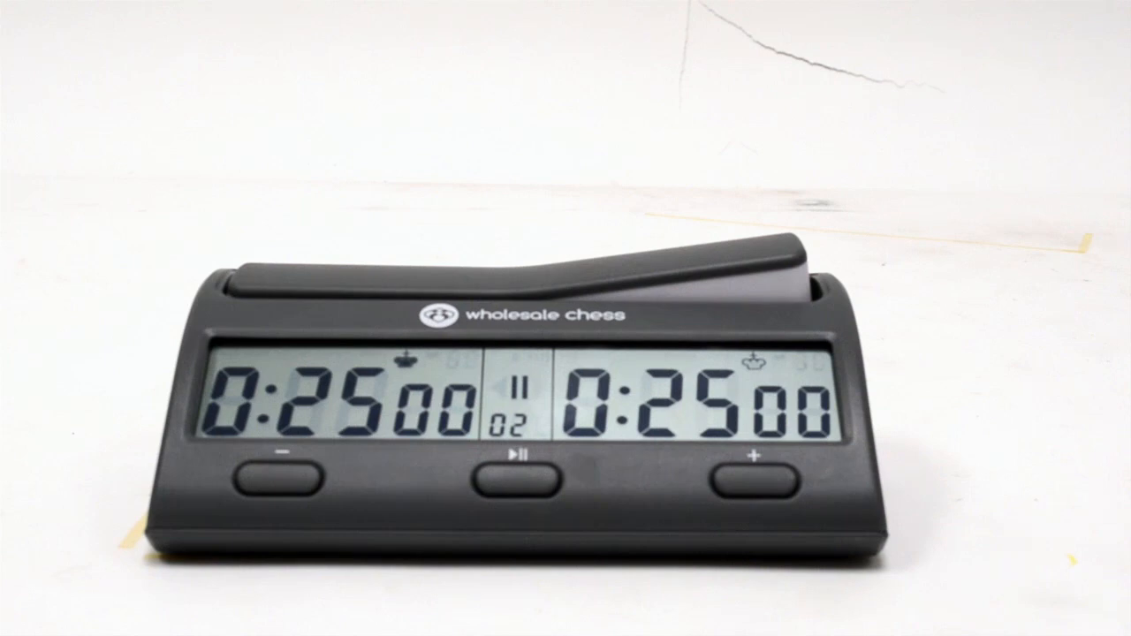
pyautogui.click(508, 478)
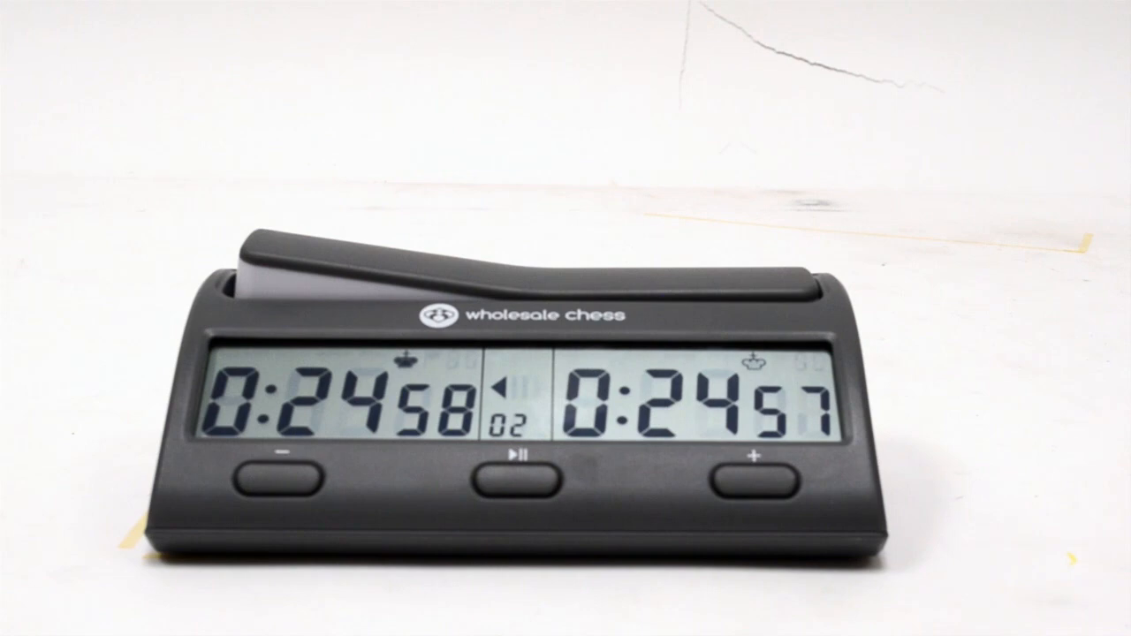
pyautogui.click(748, 482)
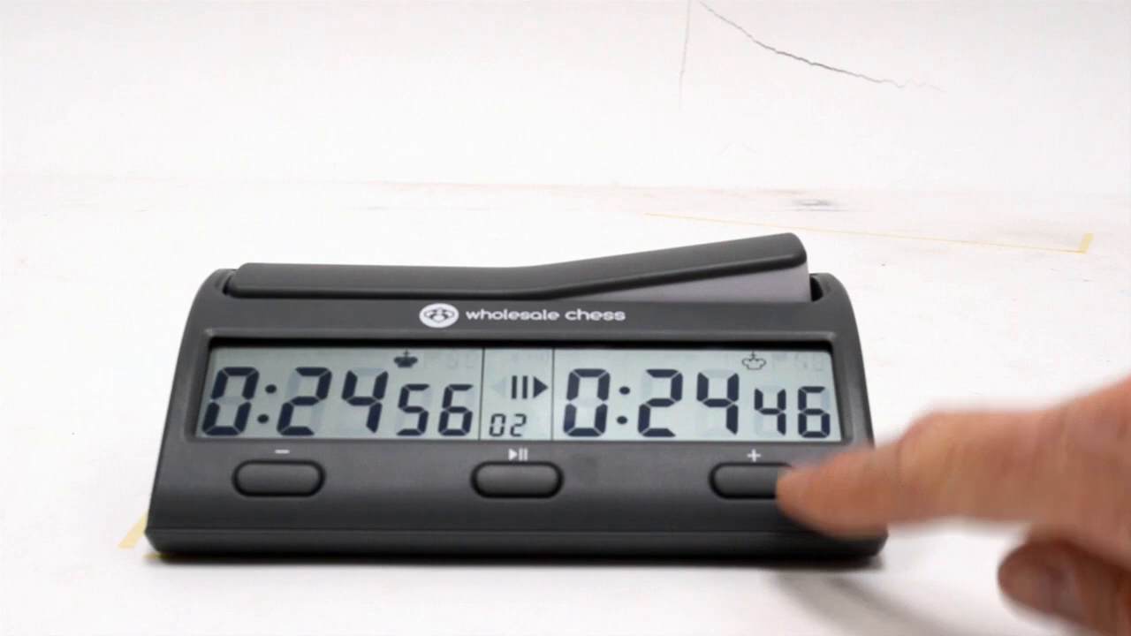
pyautogui.click(747, 478)
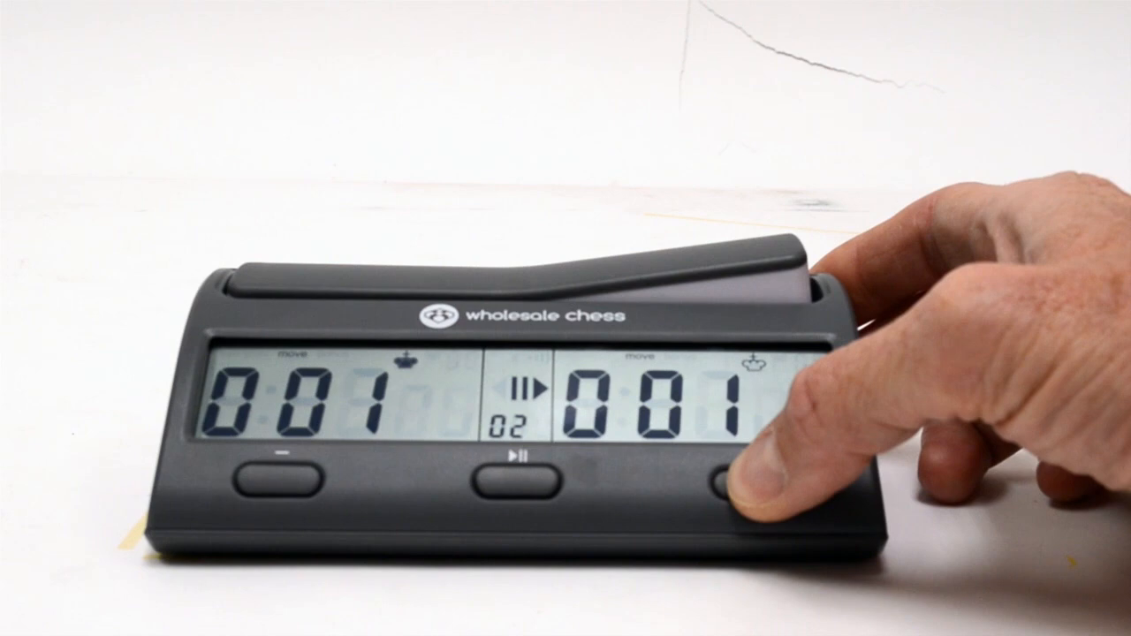
pyautogui.click(756, 482)
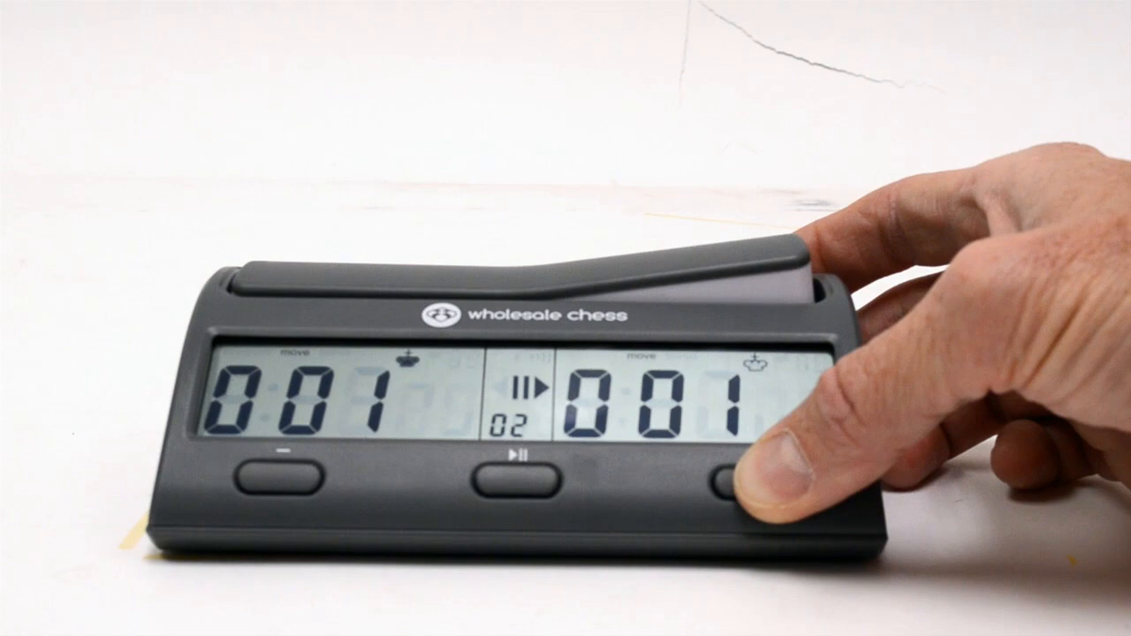
pyautogui.click(756, 482)
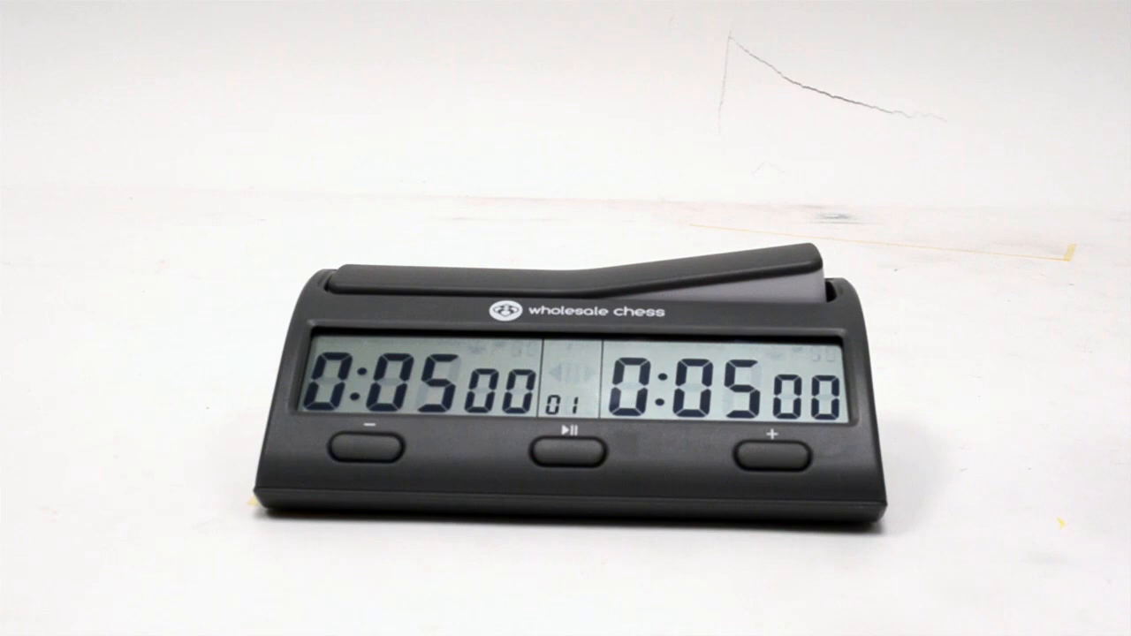
pyautogui.click(562, 451)
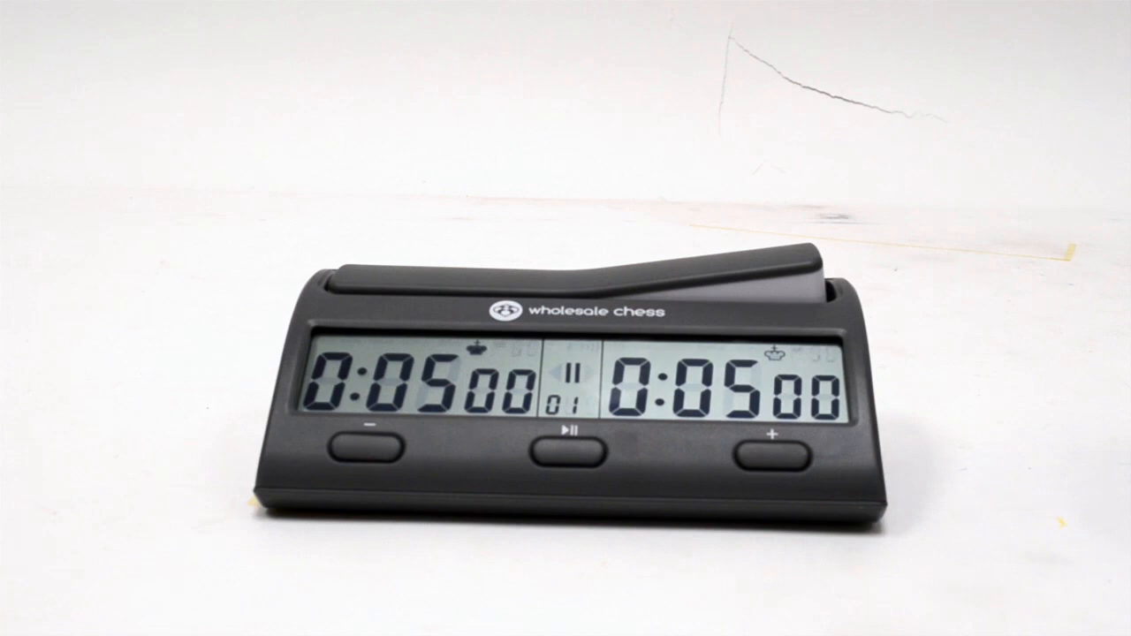
pyautogui.click(559, 453)
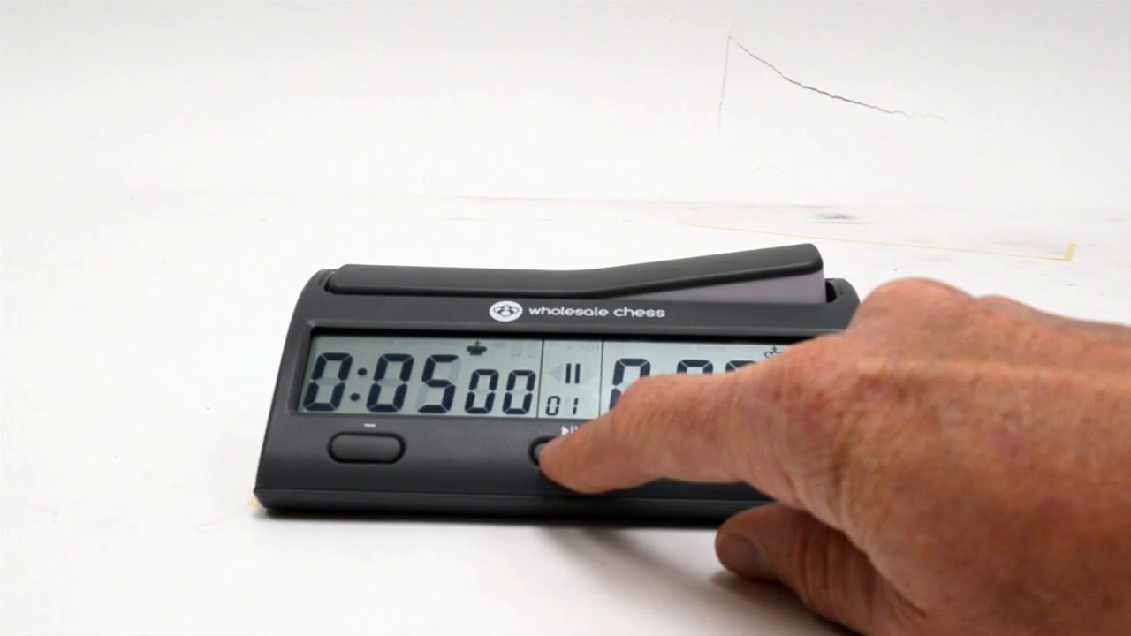
pyautogui.click(552, 451)
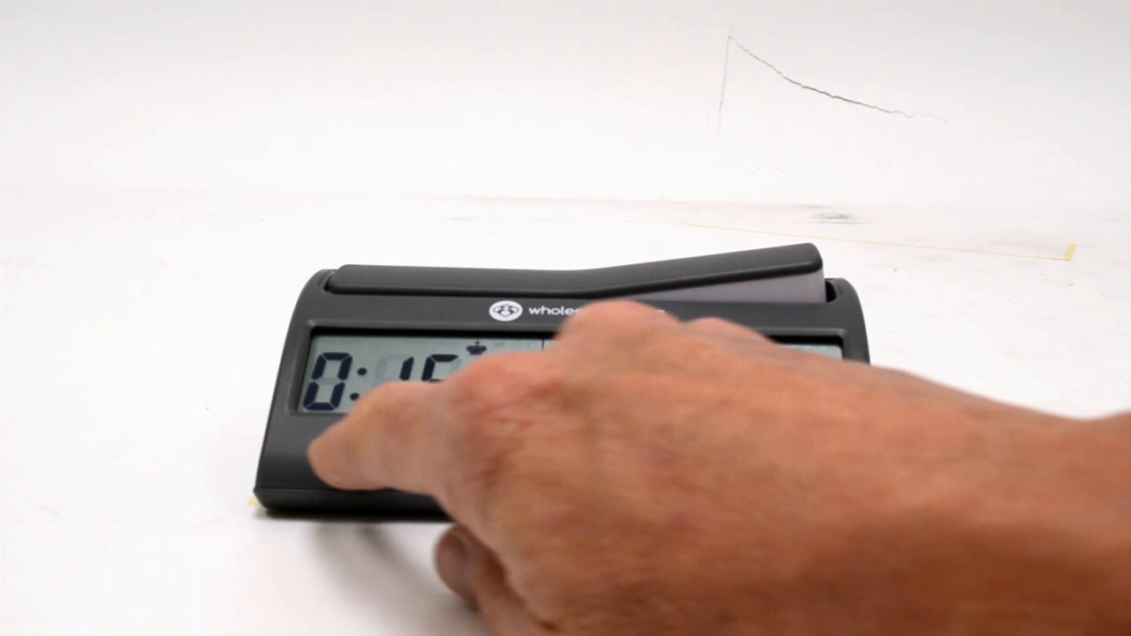
pyautogui.click(561, 456)
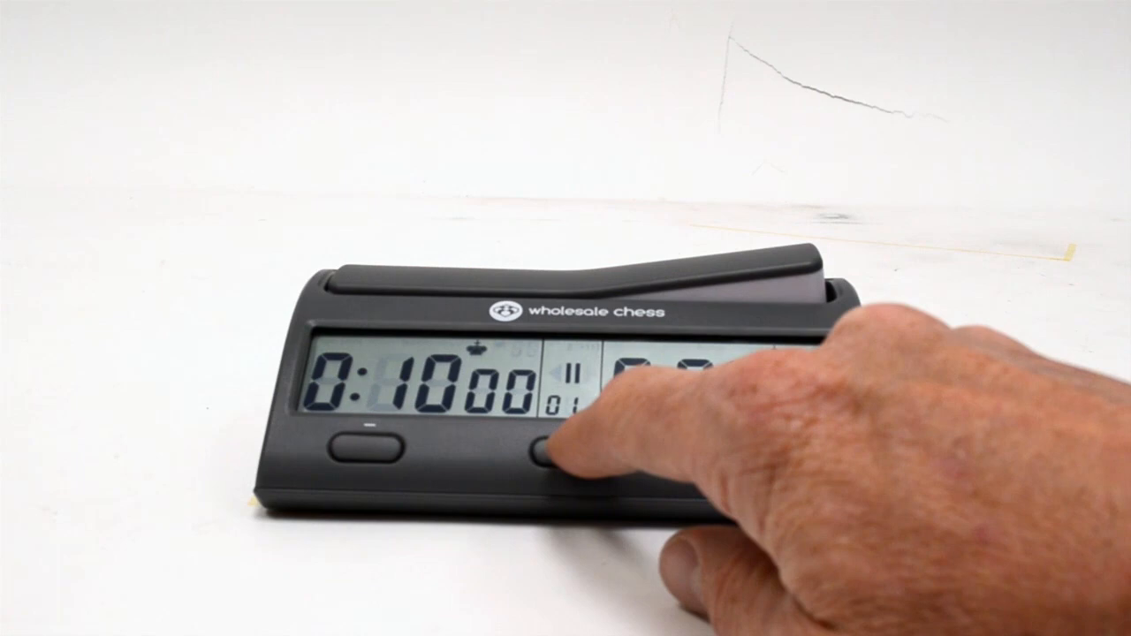
pyautogui.click(553, 450)
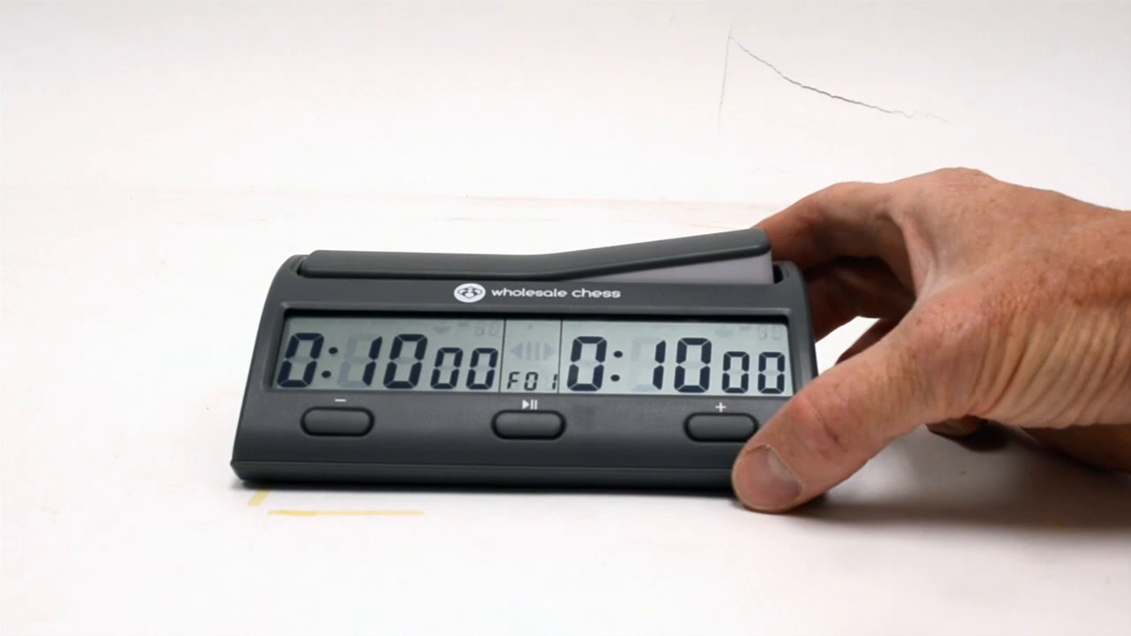
pyautogui.click(716, 429)
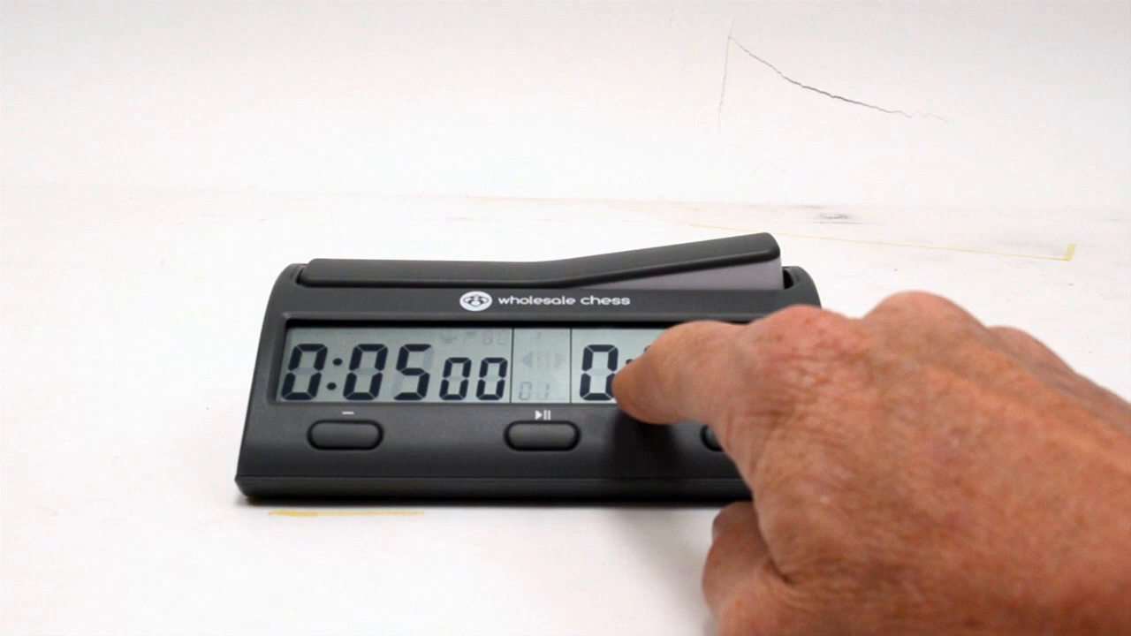
pyautogui.click(636, 398)
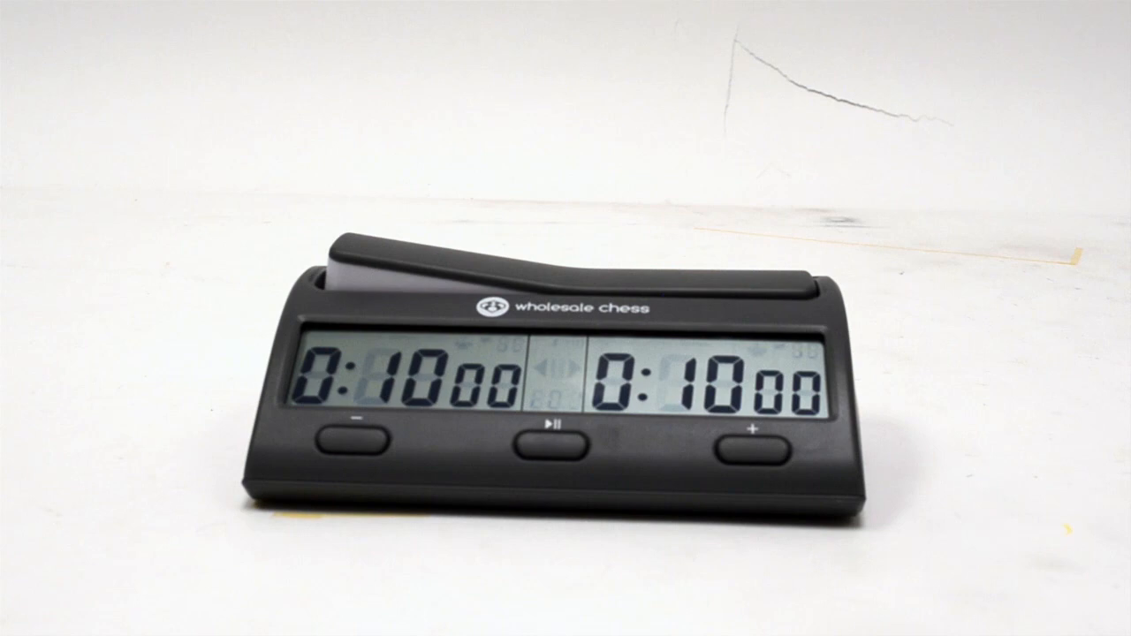
pyautogui.click(745, 442)
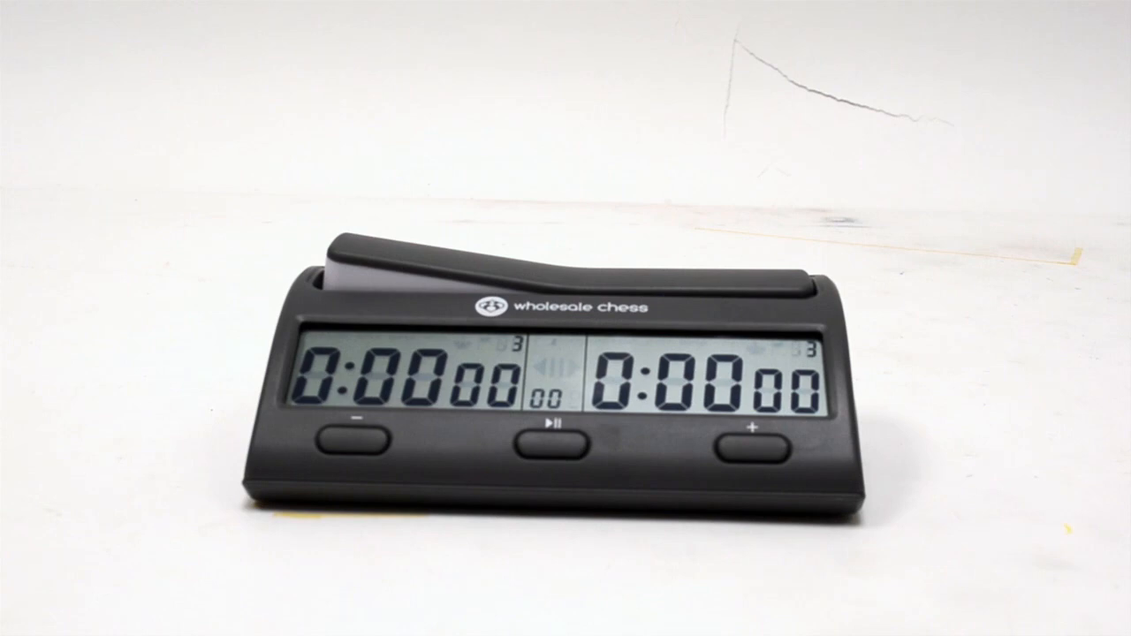
pyautogui.click(555, 447)
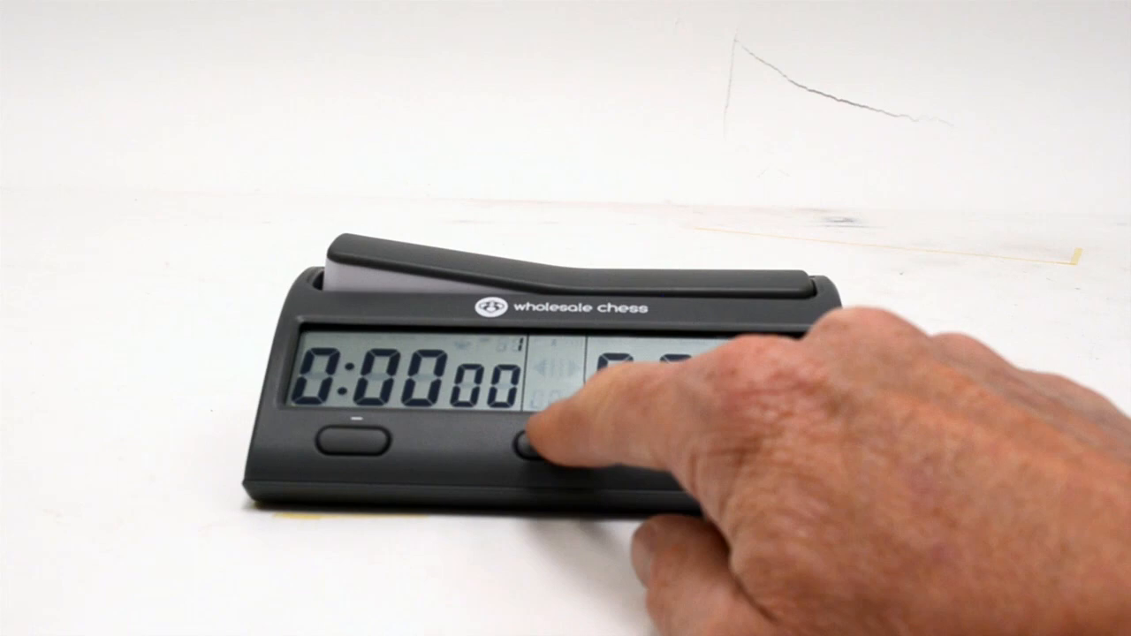
pyautogui.click(531, 451)
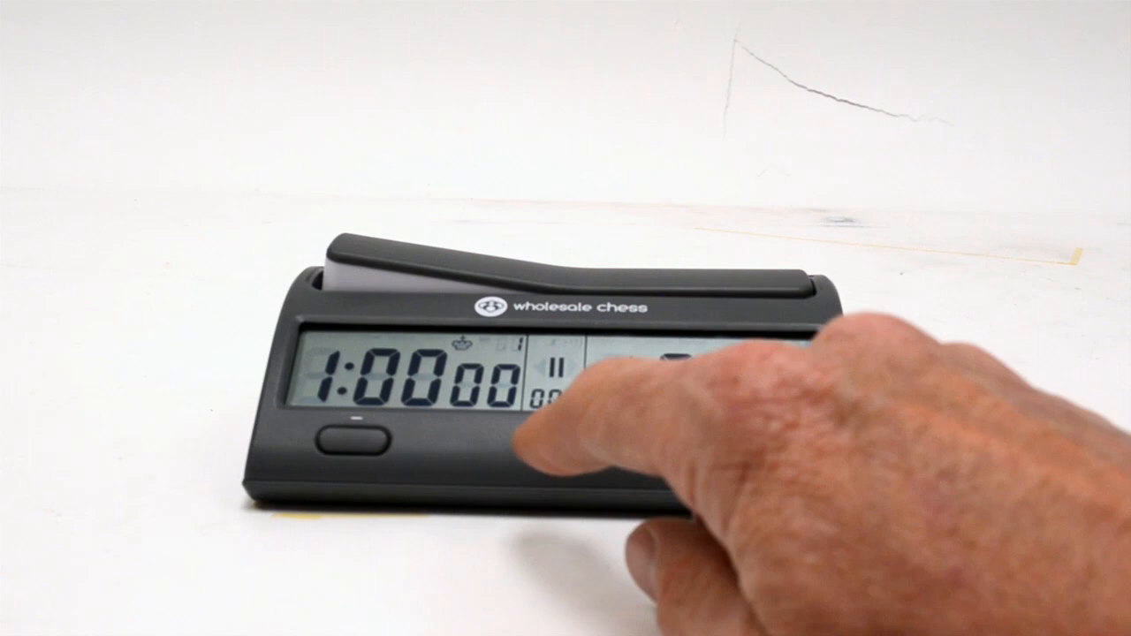
pyautogui.click(539, 438)
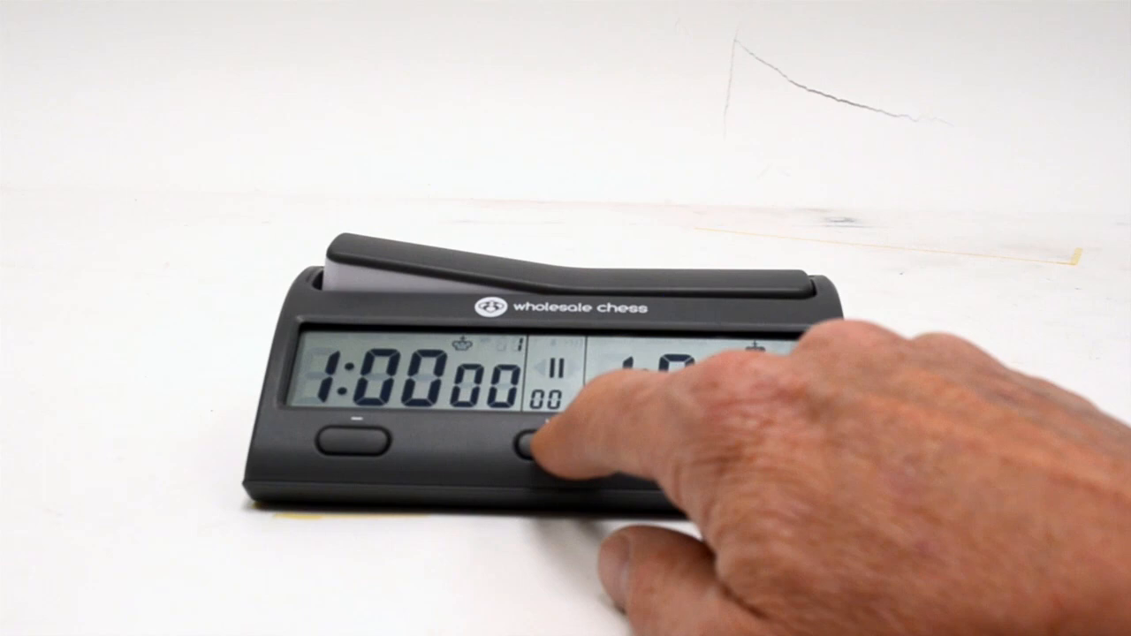
pyautogui.click(548, 437)
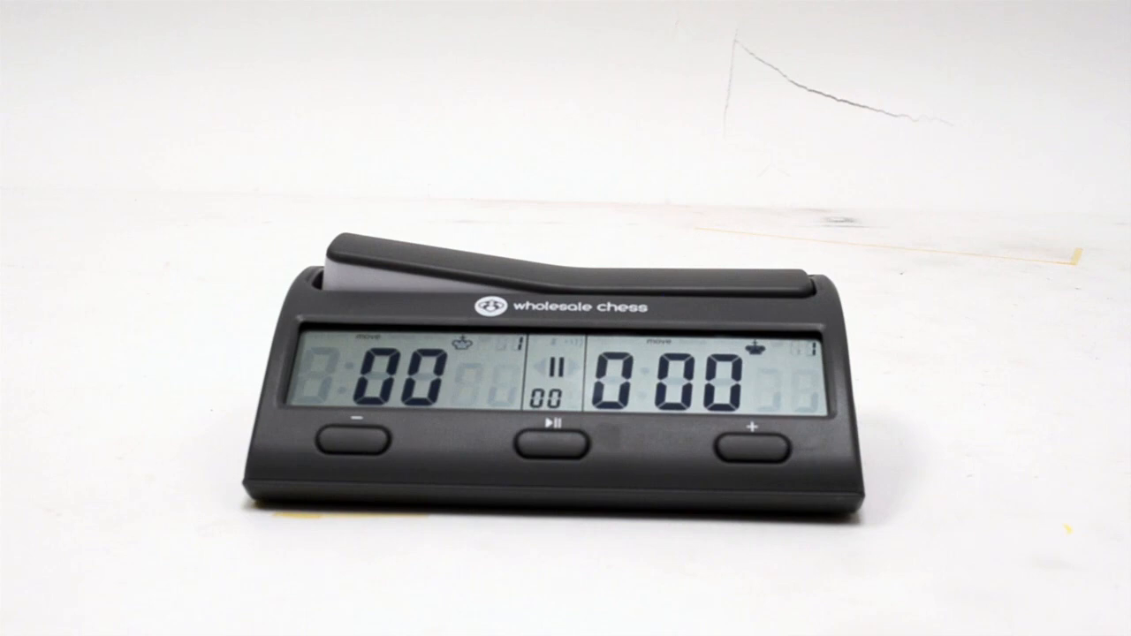
pyautogui.click(747, 437)
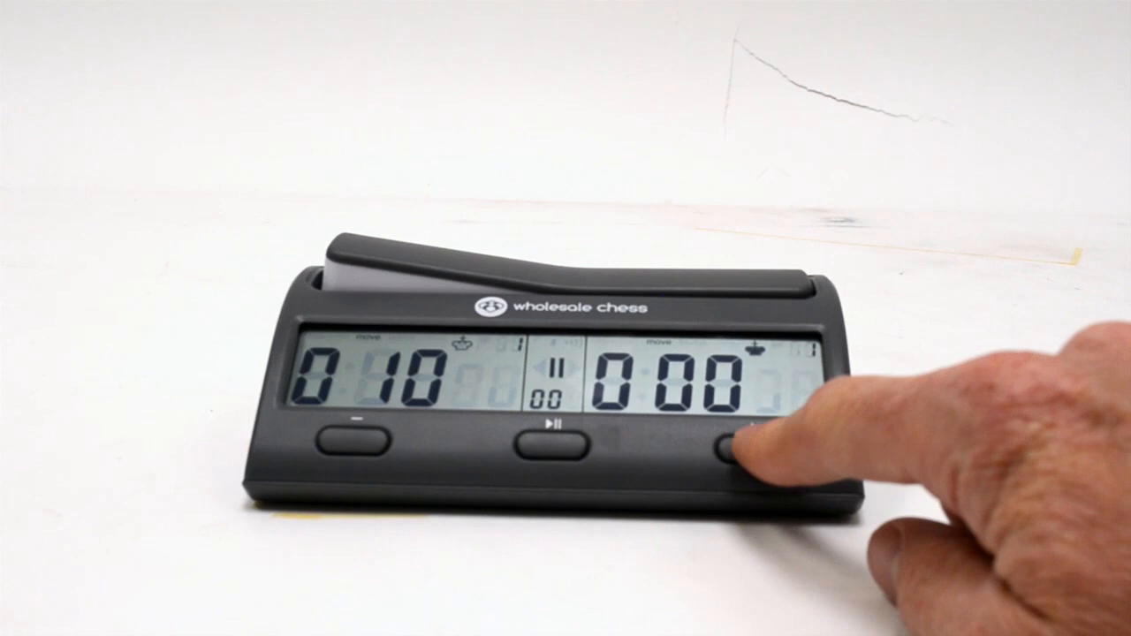
pyautogui.click(745, 442)
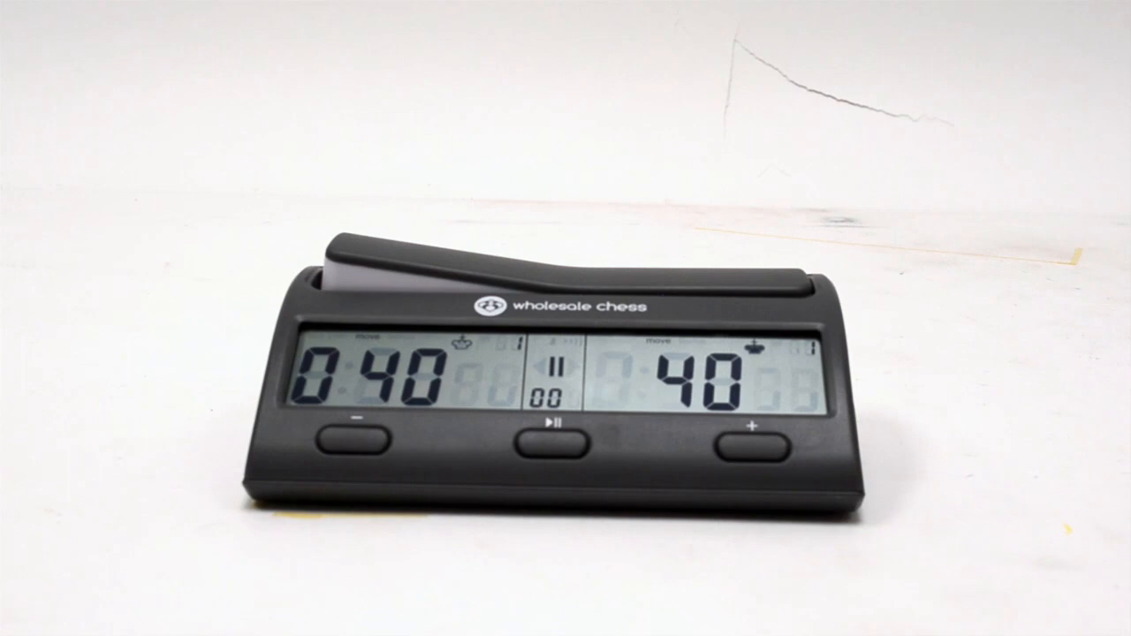
pyautogui.click(552, 437)
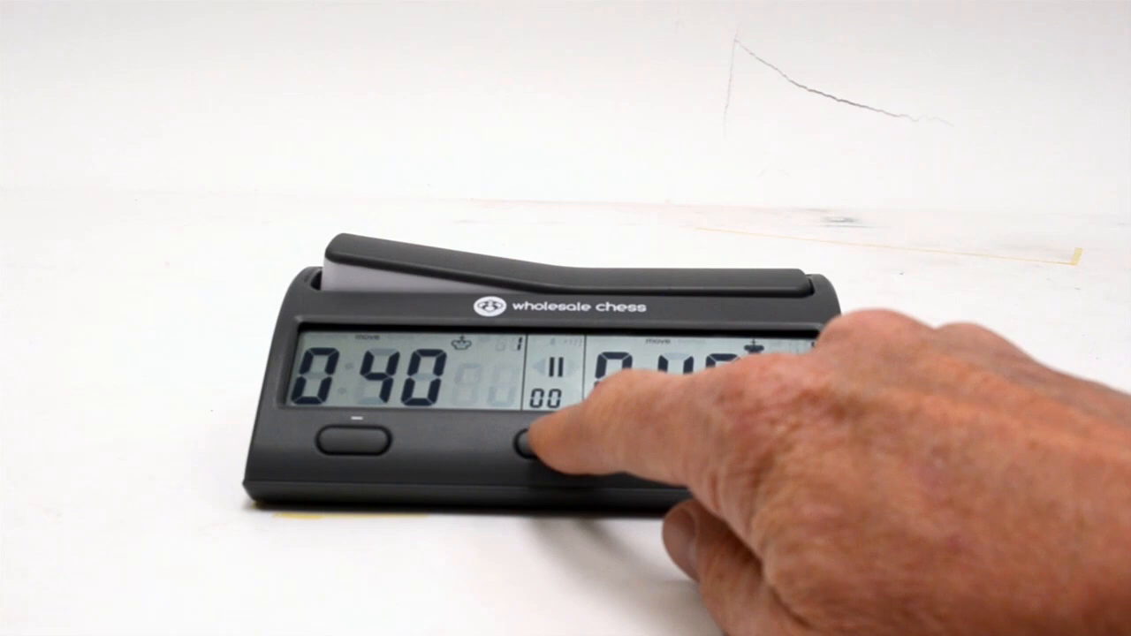
pyautogui.click(530, 437)
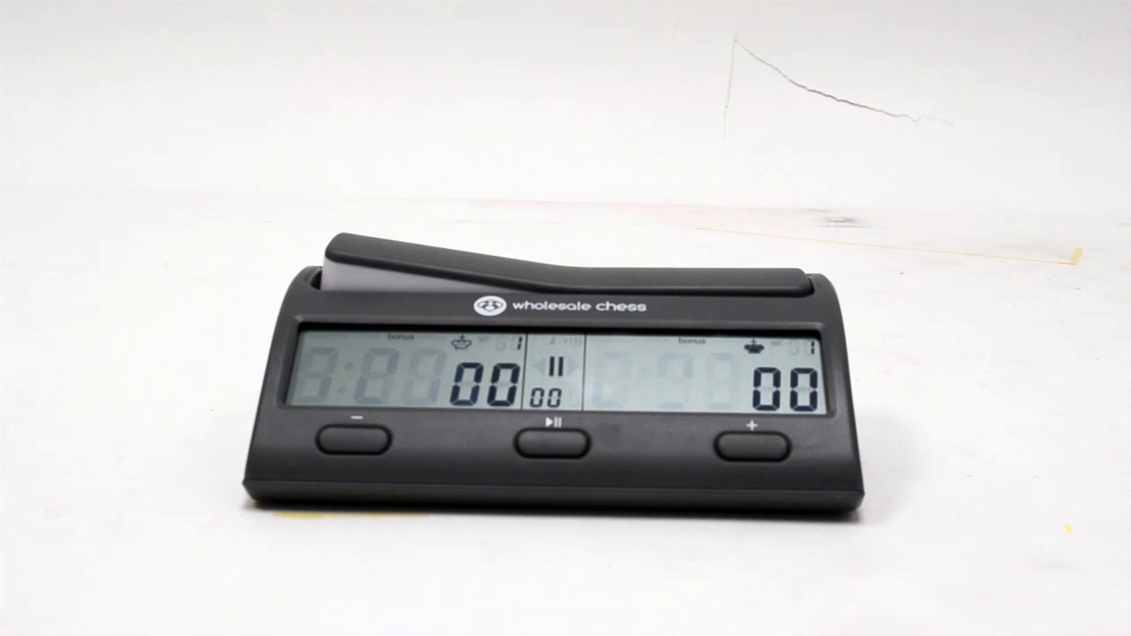
pyautogui.click(747, 438)
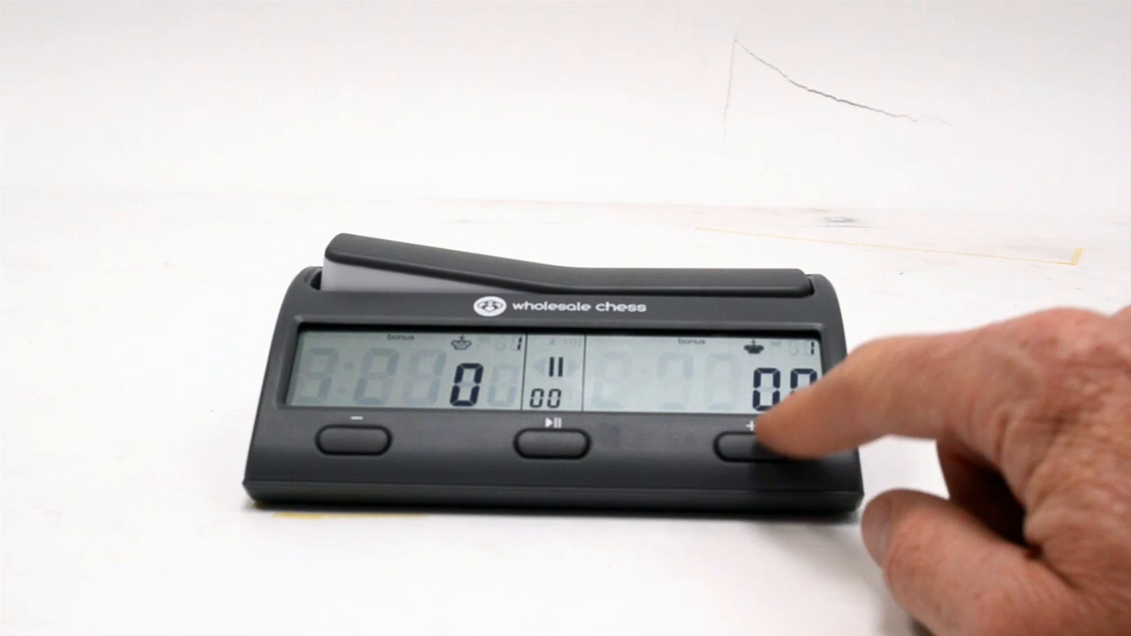
pyautogui.click(747, 436)
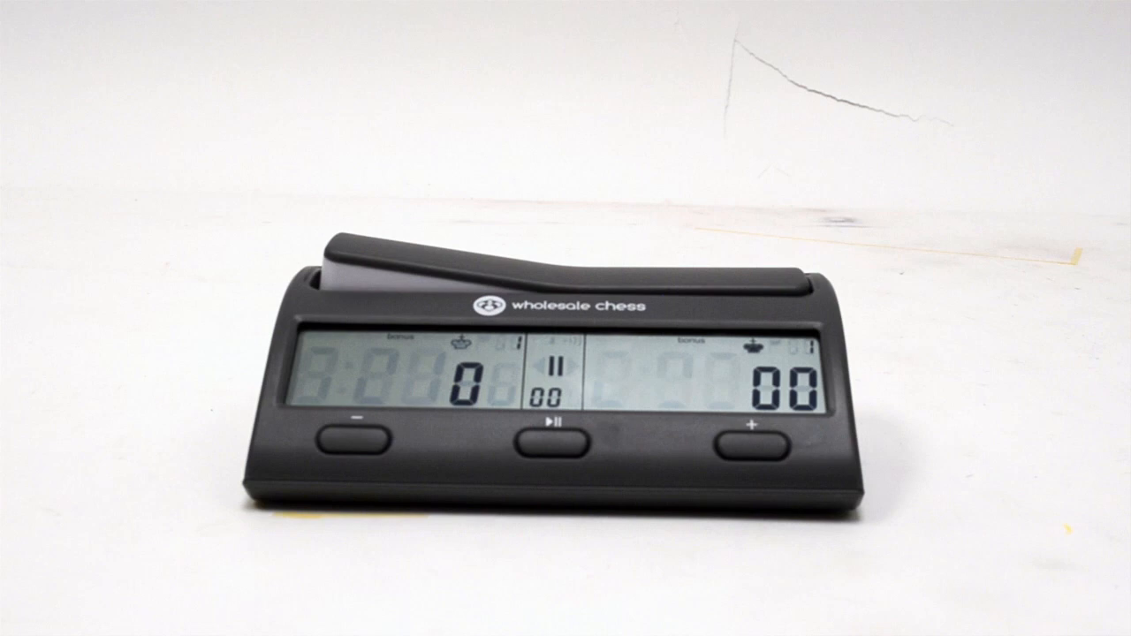
pyautogui.click(555, 432)
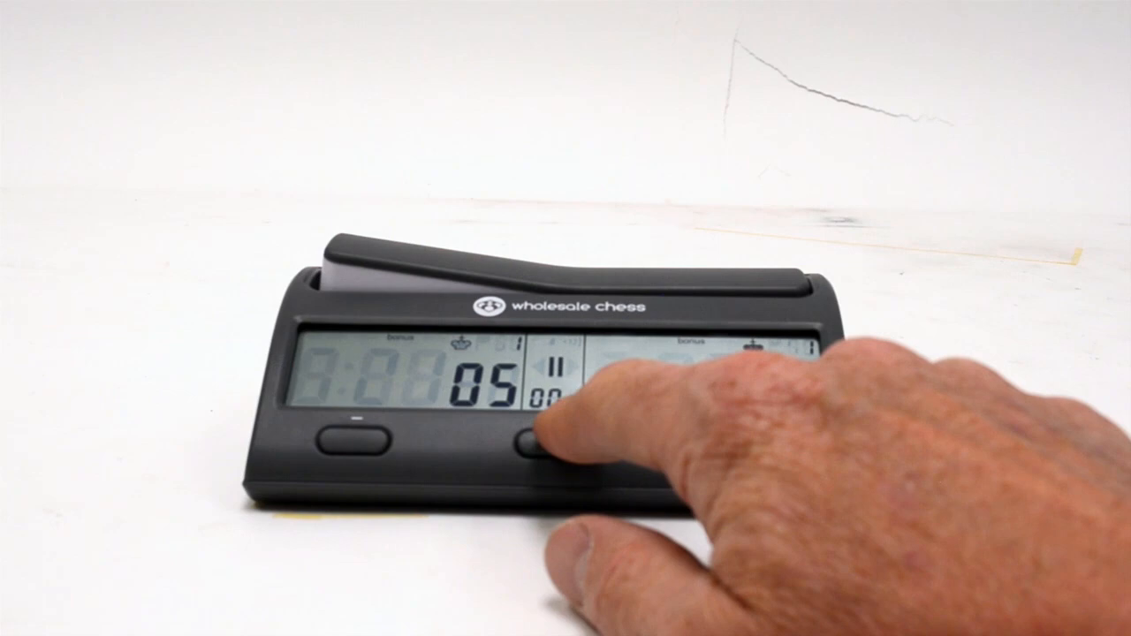
pyautogui.click(551, 438)
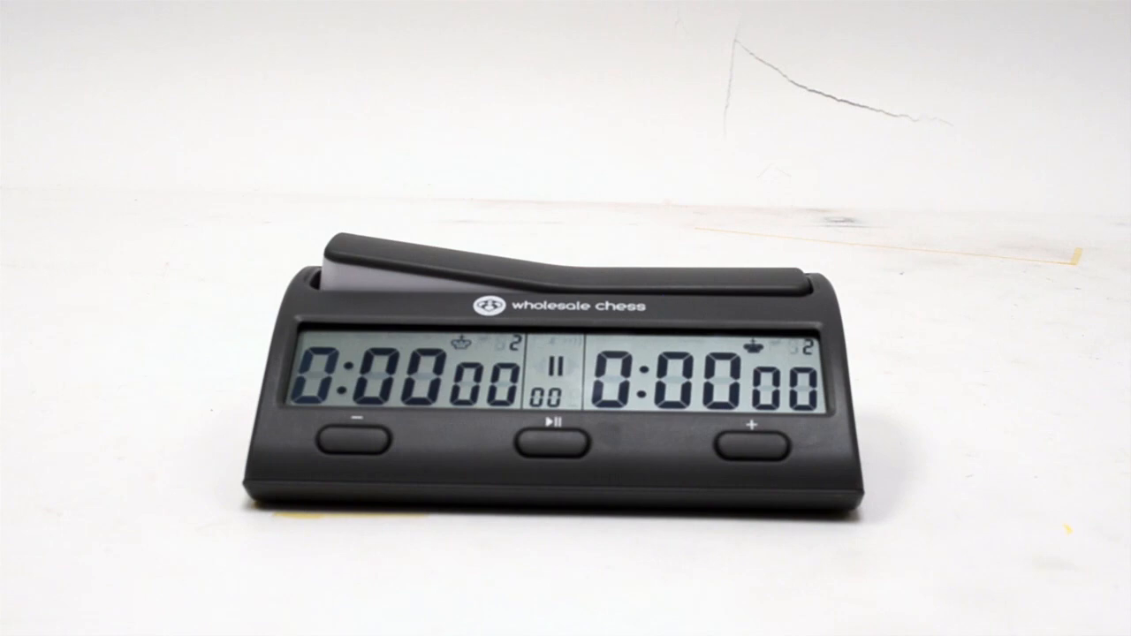
pyautogui.click(755, 441)
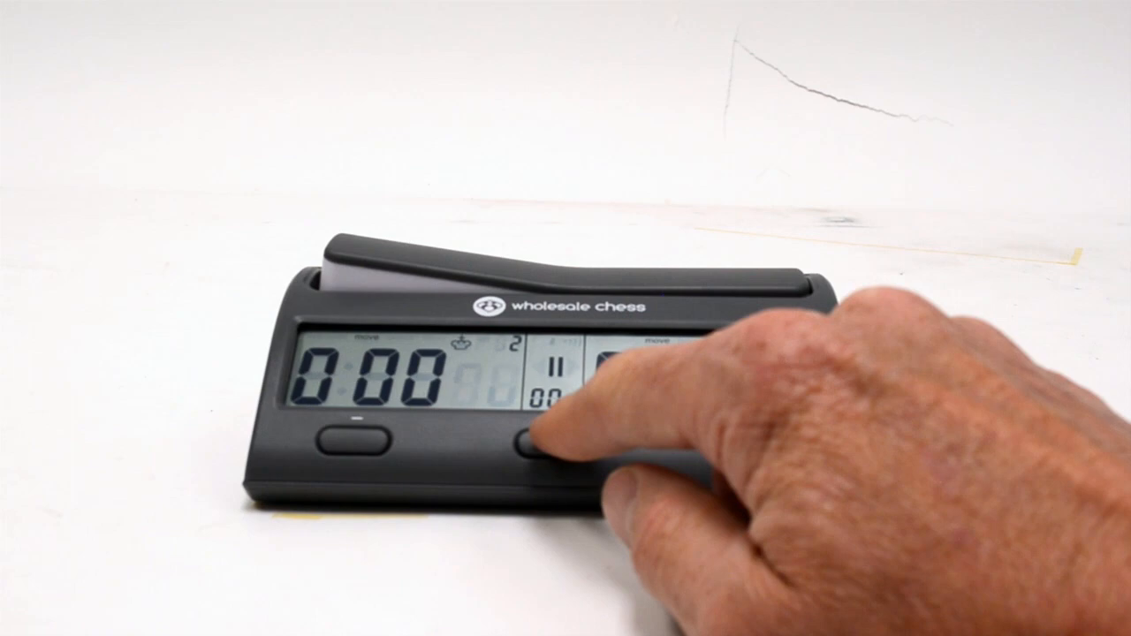
pyautogui.click(548, 442)
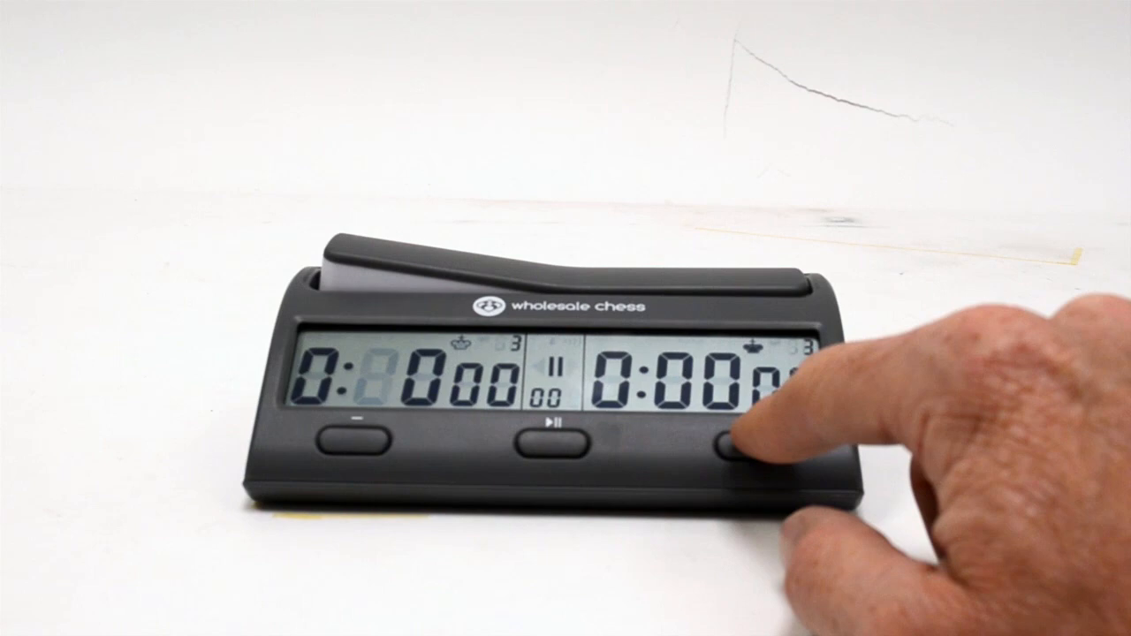
pyautogui.click(738, 447)
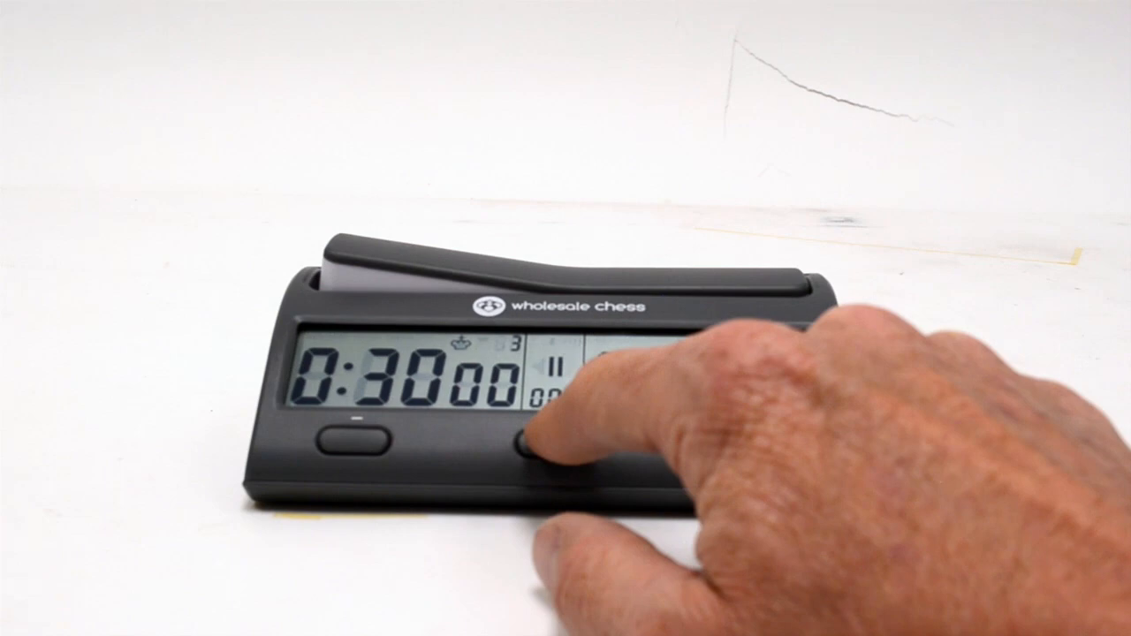
pyautogui.click(526, 446)
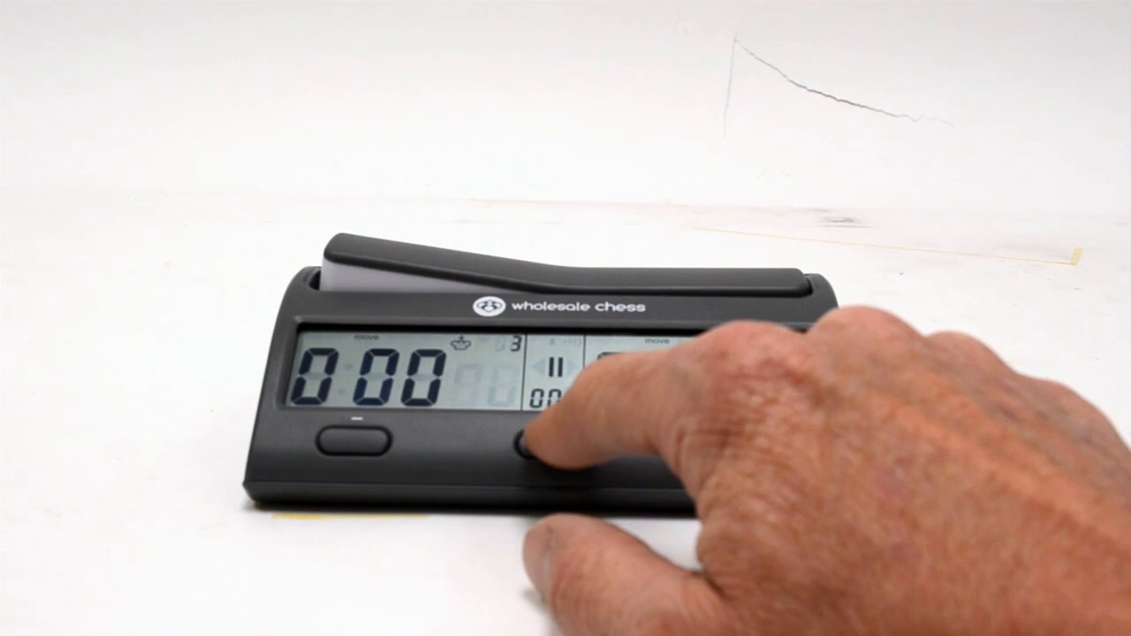
pyautogui.click(531, 447)
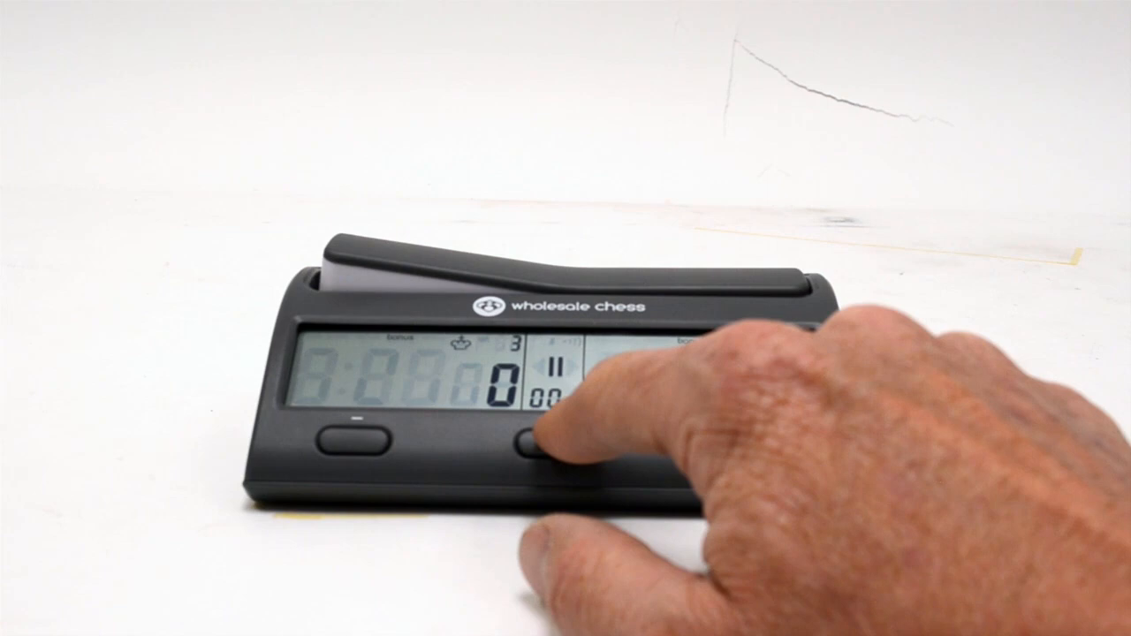